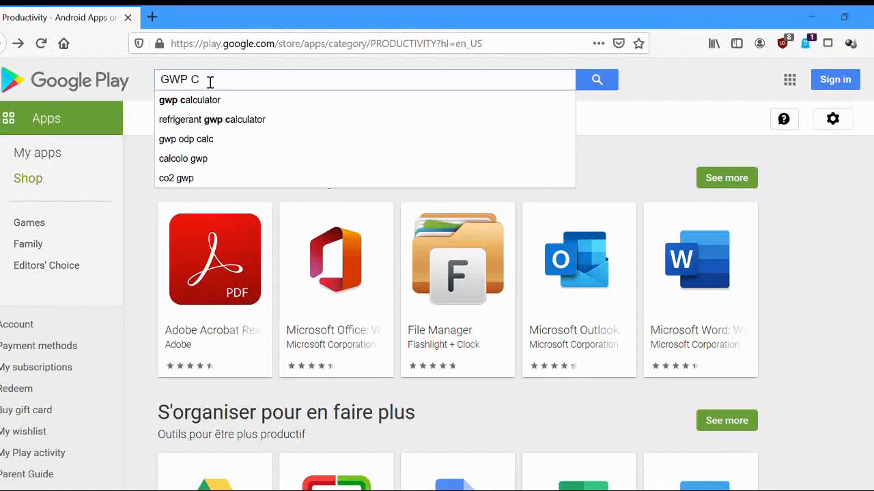
Step: Search Google Play for 'gwp calculator' and open the GWP-ODP Calculator app
{"action": "left_click", "coordinate": [189, 100]}
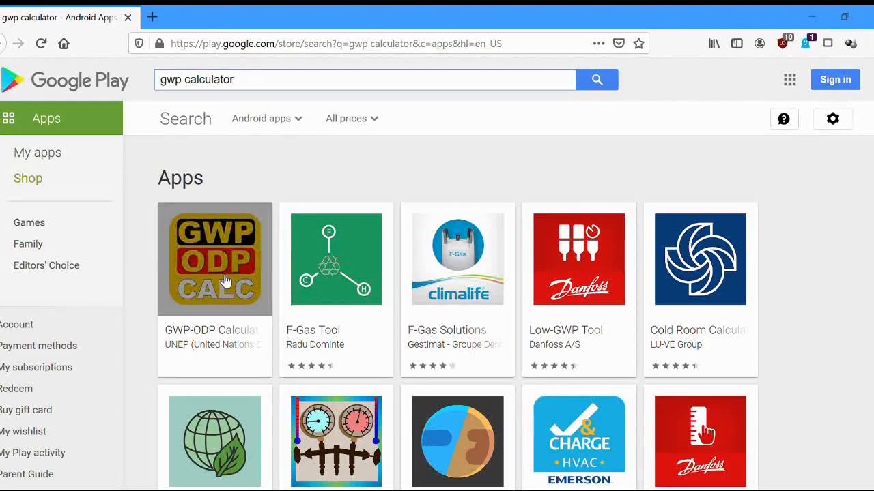
{"action": "left_click", "coordinate": [215, 259]}
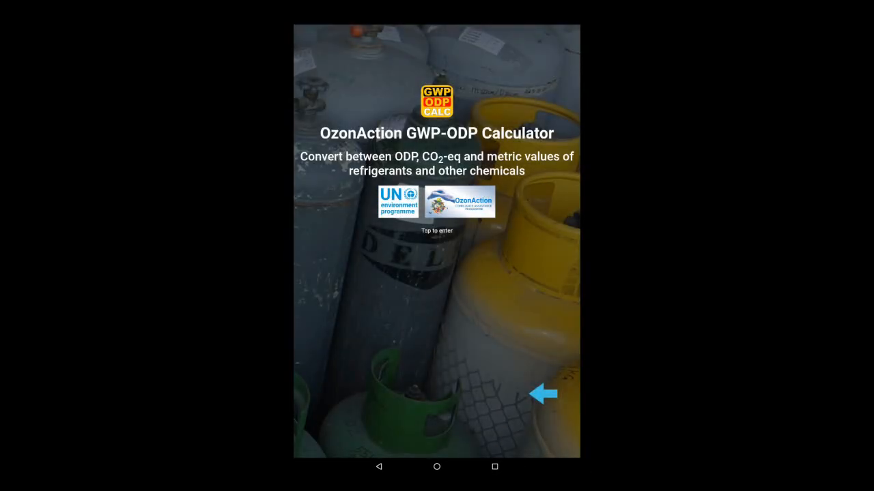
Step: Go past the welcome screen and pick Single Component Substances from the menu
{"action": "left_click", "coordinate": [436, 243]}
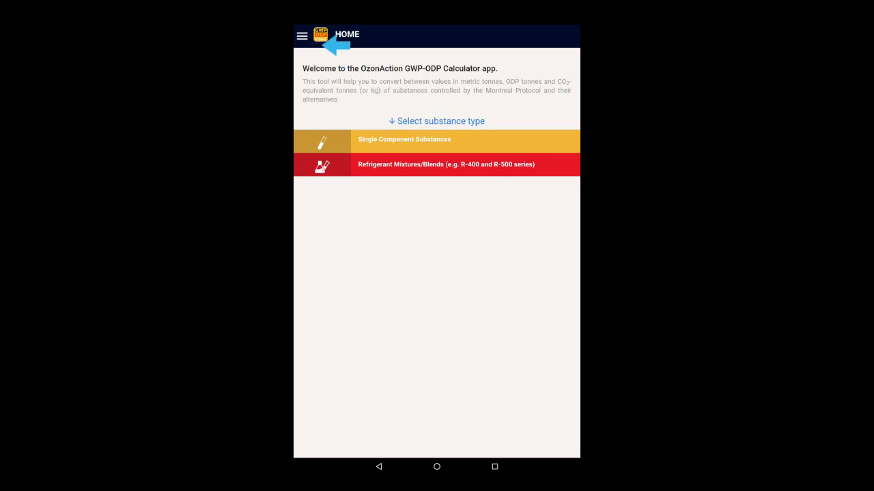
{"action": "left_click", "coordinate": [302, 36]}
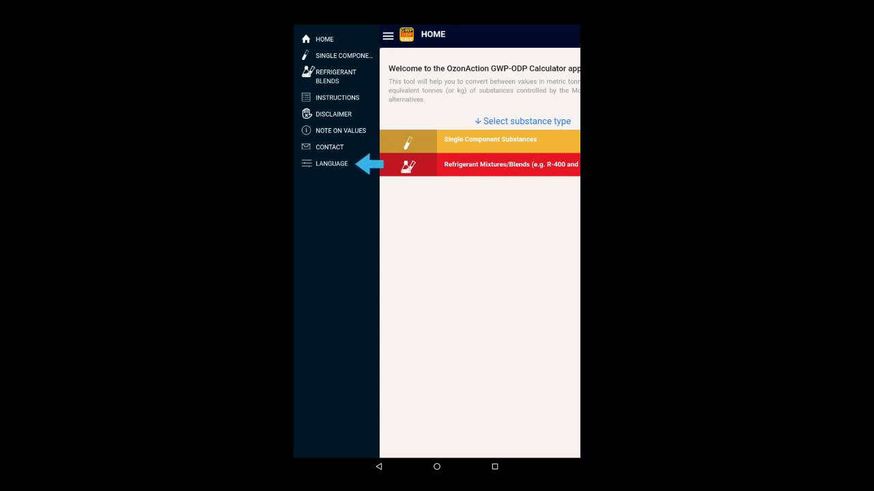
{"action": "mouse_move", "coordinate": [337, 97]}
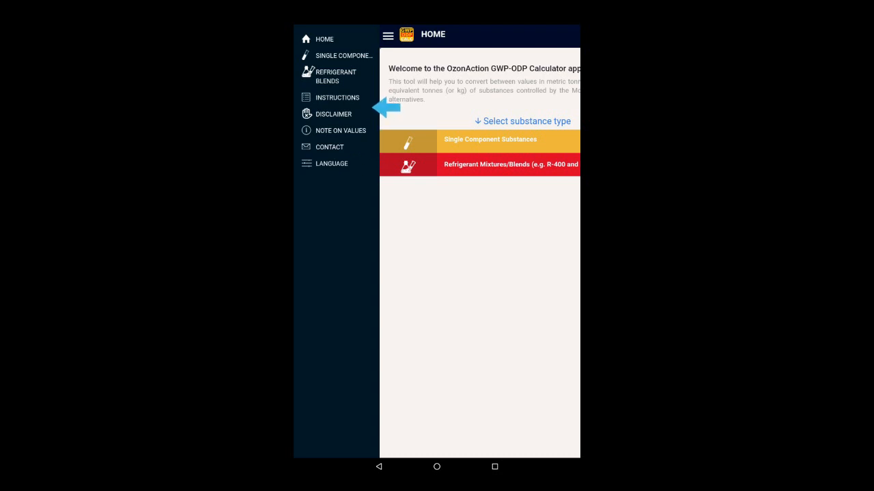
{"action": "mouse_move", "coordinate": [369, 130]}
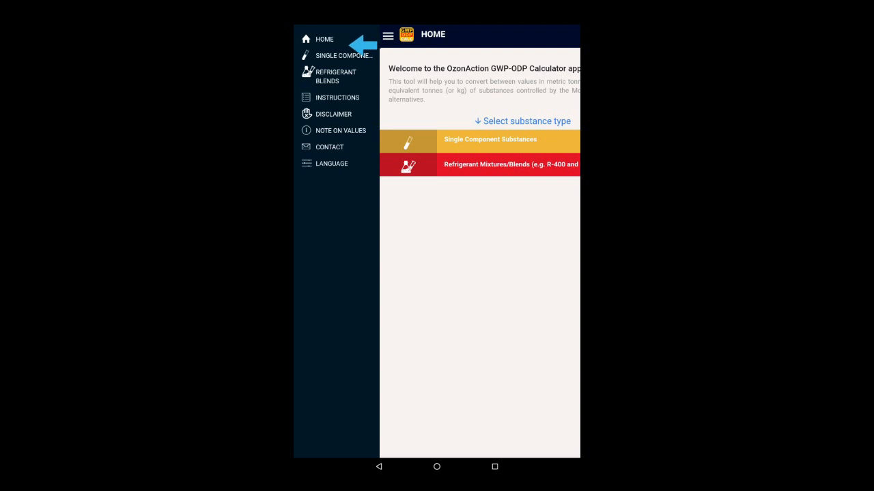
{"action": "left_click", "coordinate": [388, 35]}
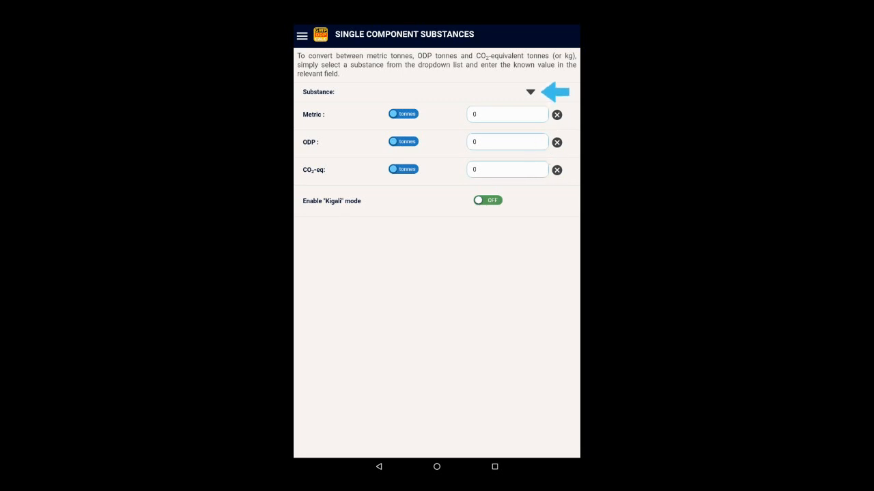
Step: Search the substance list for '22' and choose HCFC-22
{"action": "left_click", "coordinate": [530, 91]}
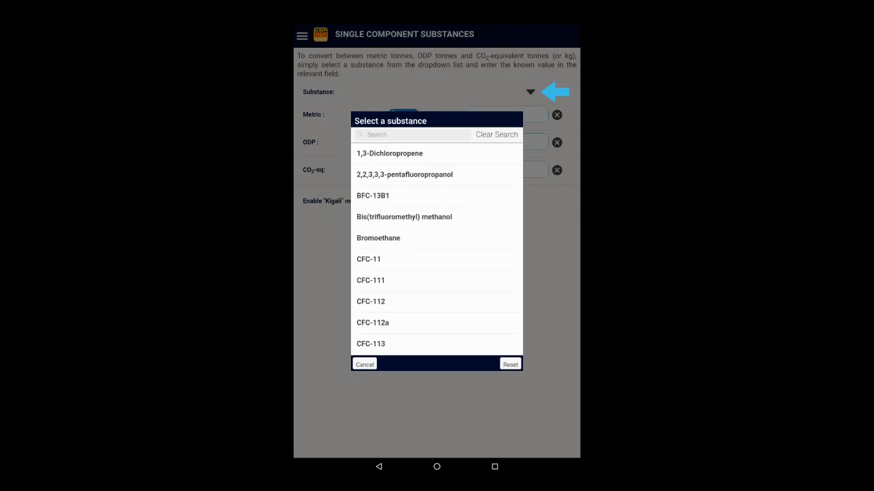
{"action": "left_click", "coordinate": [410, 135]}
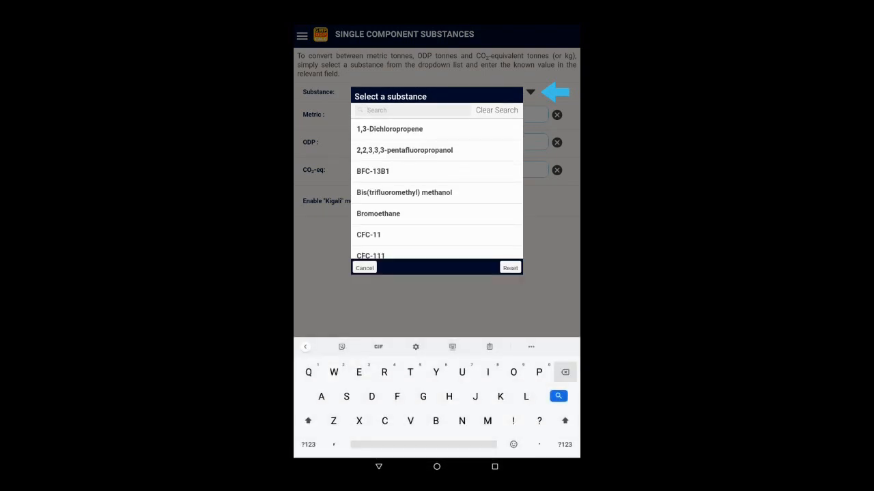
{"action": "type", "text": "22"}
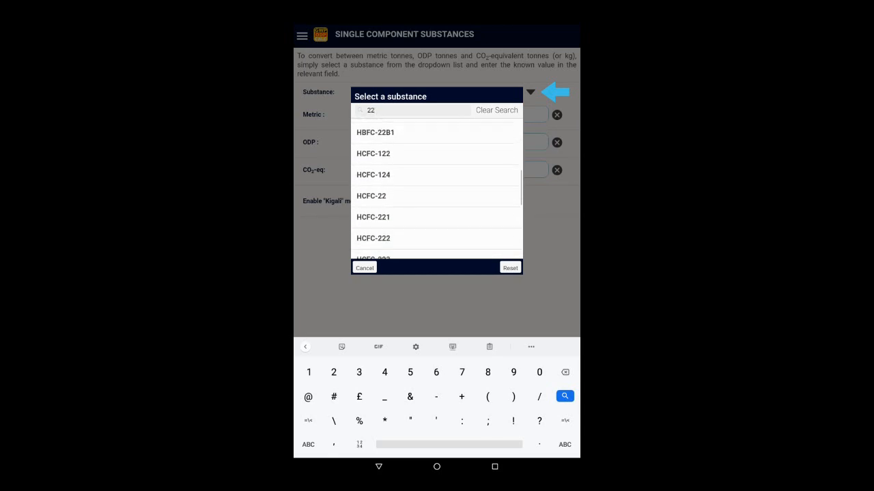
{"action": "left_click", "coordinate": [371, 196]}
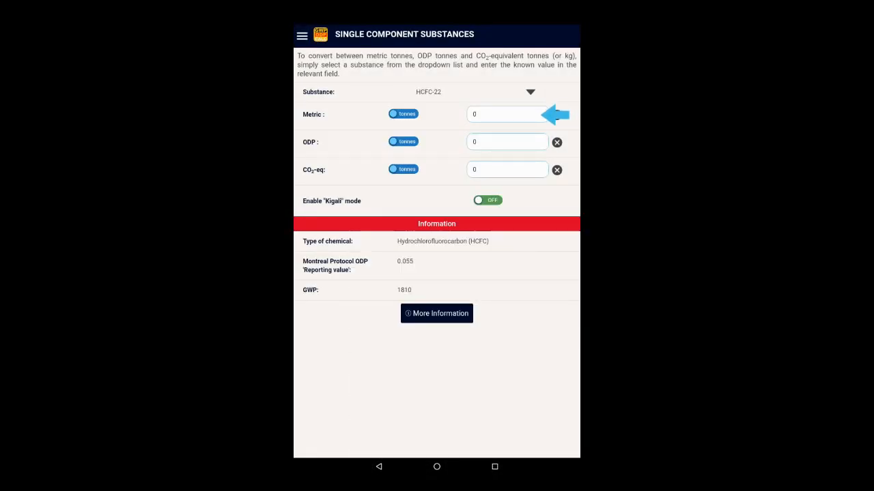
Step: Enter 10 metric tonnes, toggle kg and back, then enter 5 ODP tonnes
{"action": "left_click", "coordinate": [507, 114]}
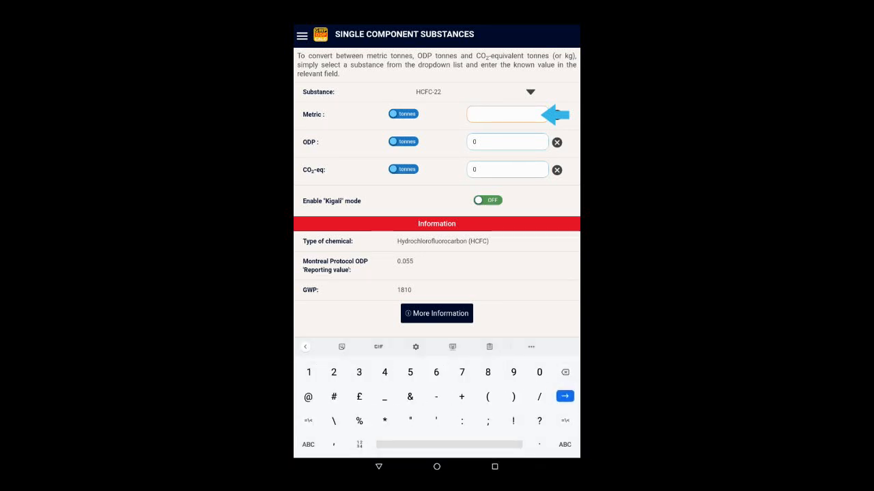
{"action": "type", "text": "10"}
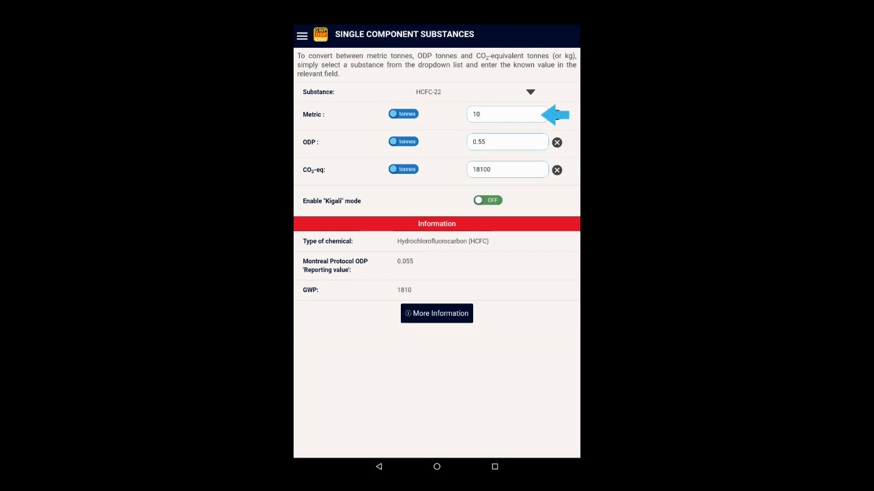
{"action": "left_click", "coordinate": [507, 114]}
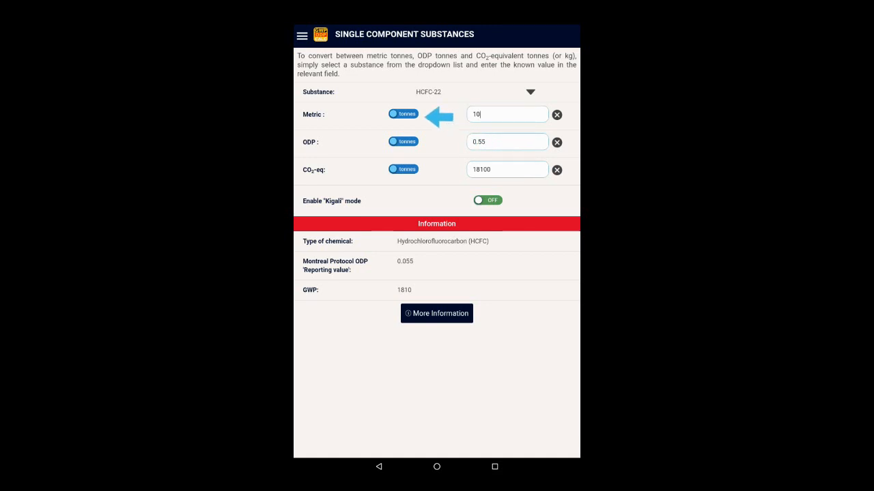
{"action": "left_click", "coordinate": [403, 114]}
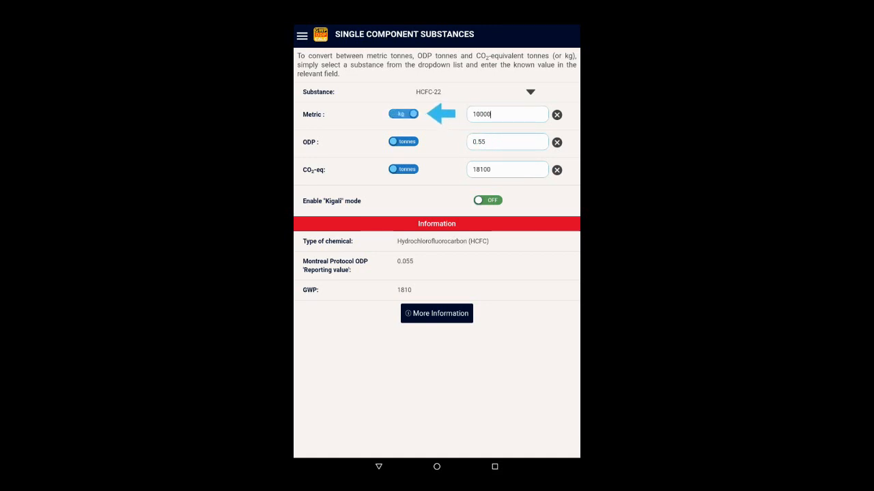
{"action": "left_click", "coordinate": [402, 114]}
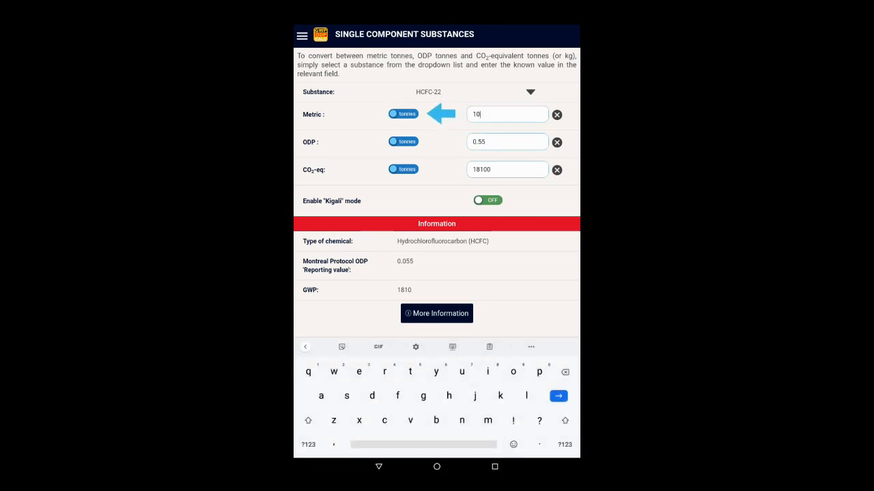
{"action": "key", "text": "Enter"}
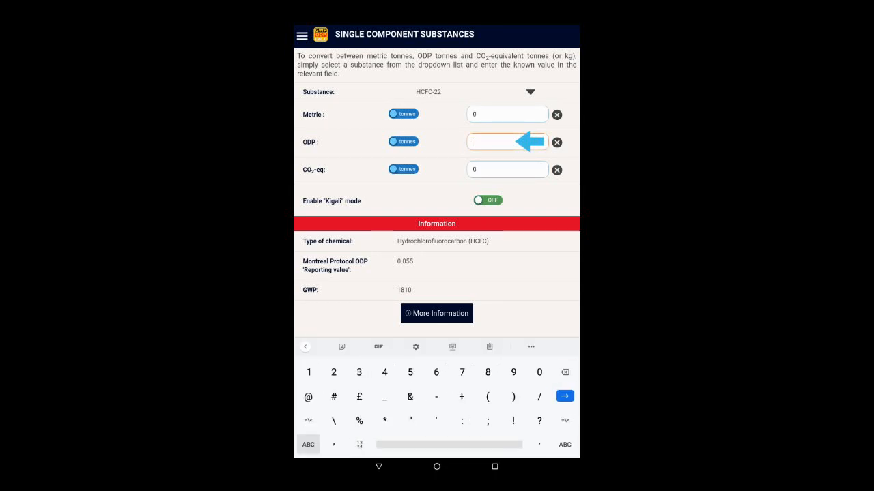
{"action": "type", "text": "5"}
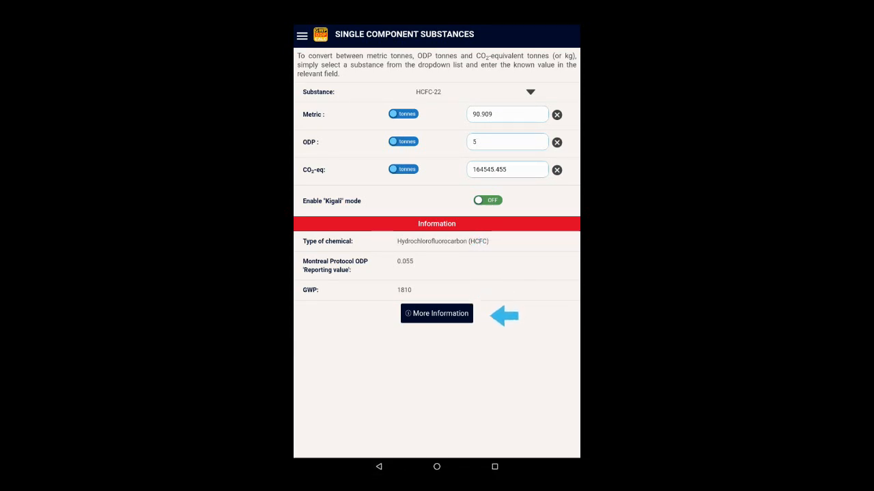
Step: View and scroll HCFC-22's full details, then dismiss the pop-up
{"action": "left_click", "coordinate": [436, 313]}
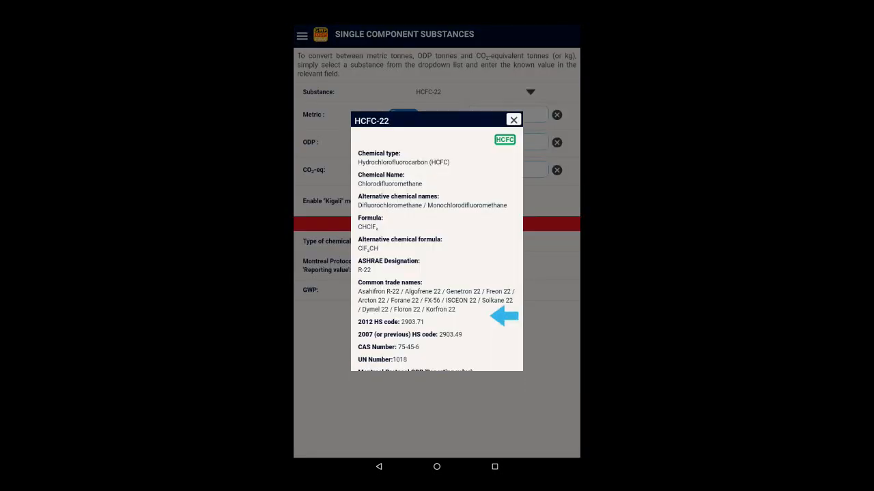
{"action": "scroll", "scroll_direction": "down", "scroll_amount": 3}
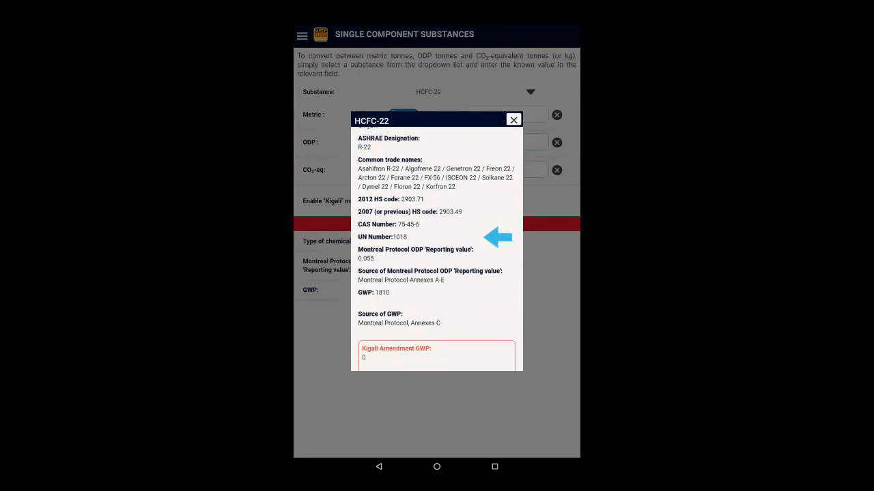
{"action": "scroll", "scroll_direction": "down", "scroll_amount": 3}
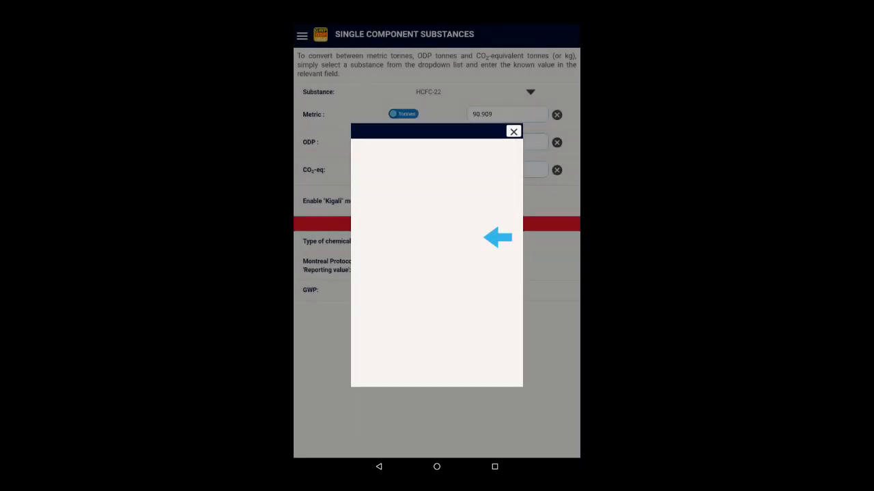
{"action": "left_click", "coordinate": [514, 131]}
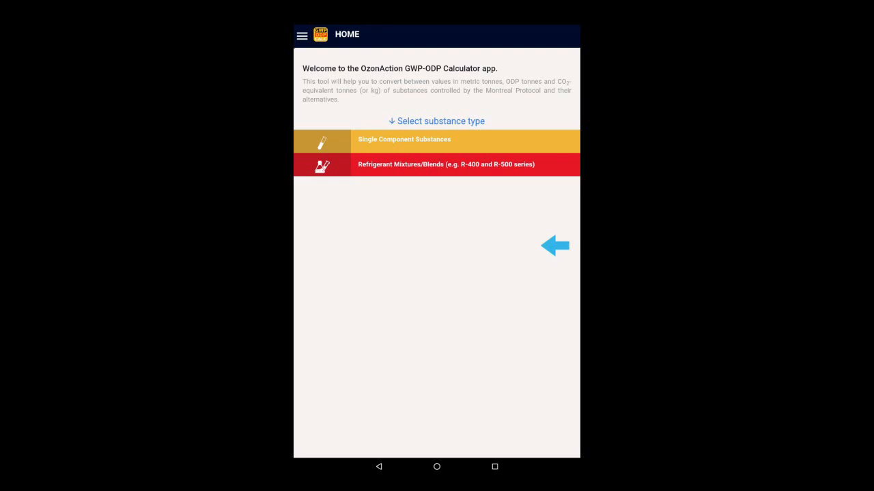
Step: Open the blends calculator, select R-410A, and enter a quantity of 10 tonnes
{"action": "left_click", "coordinate": [445, 164]}
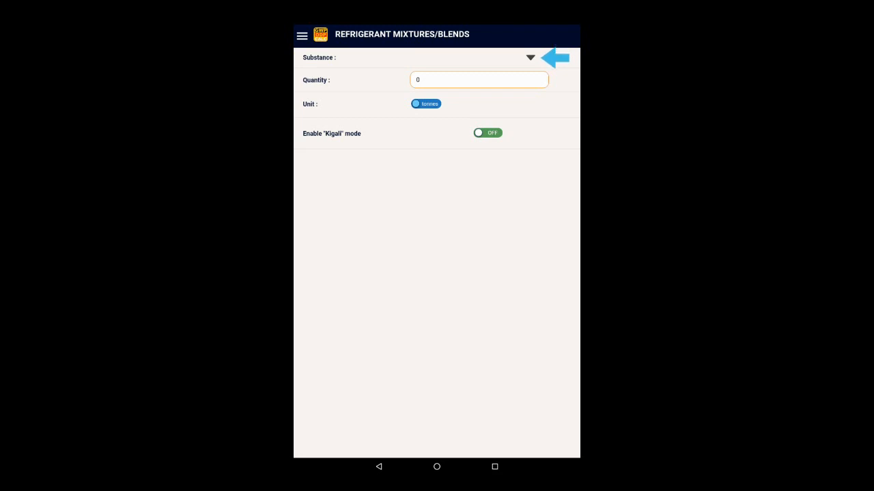
{"action": "left_click", "coordinate": [531, 57]}
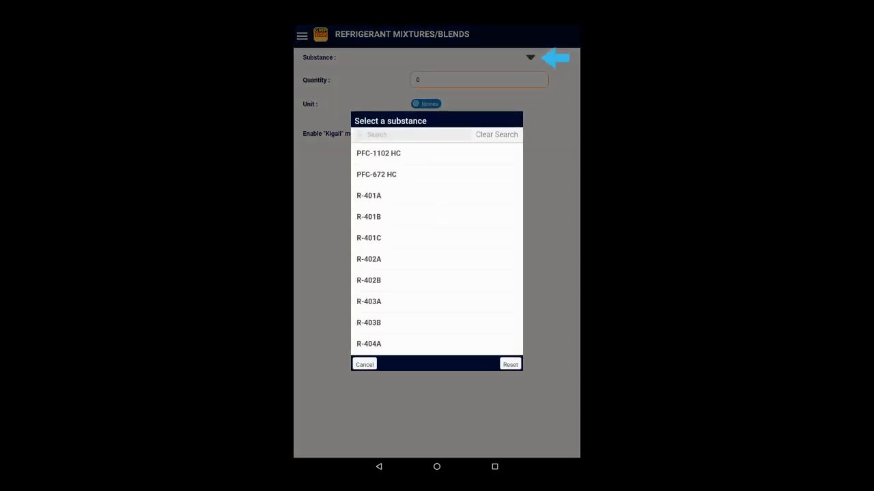
{"action": "type", "text": "4"}
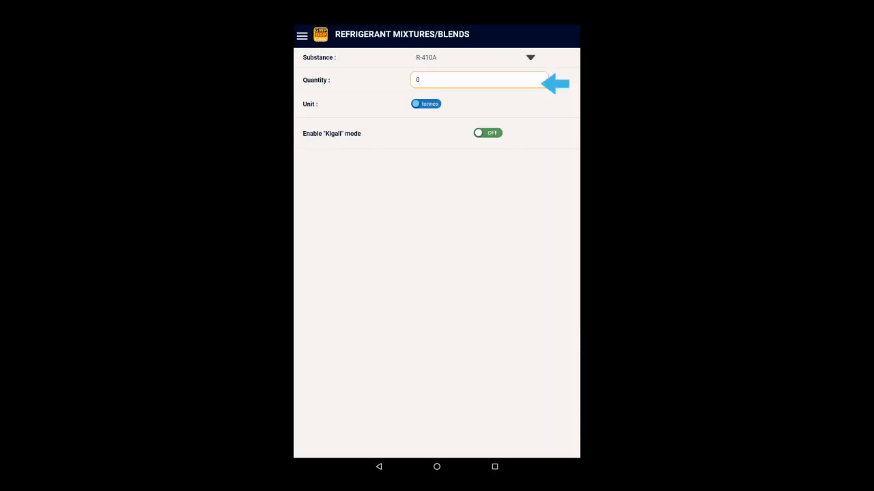
{"action": "left_click", "coordinate": [477, 80]}
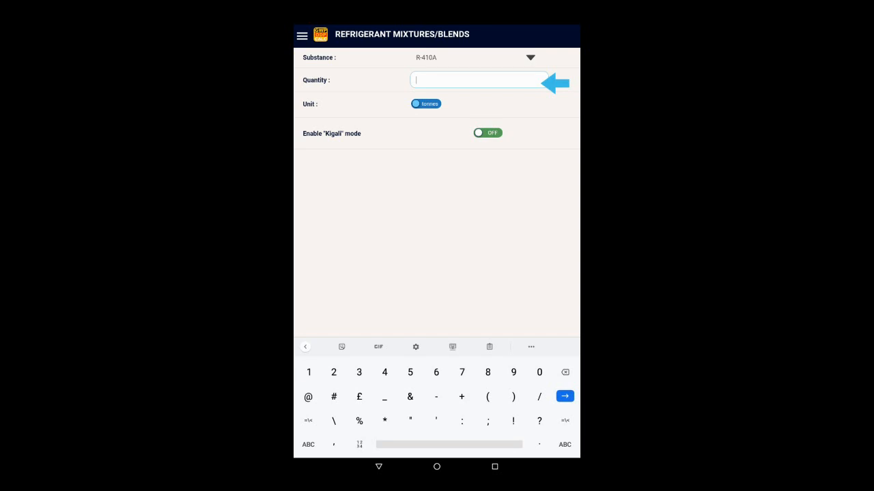
{"action": "type", "text": "10"}
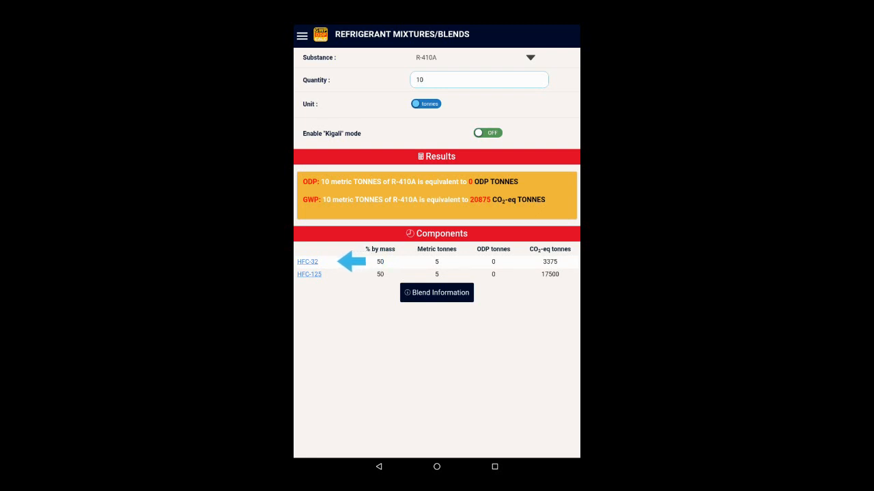
Step: View the HFC-32 component details, then scroll through the R-410A blend information
{"action": "left_click", "coordinate": [307, 261]}
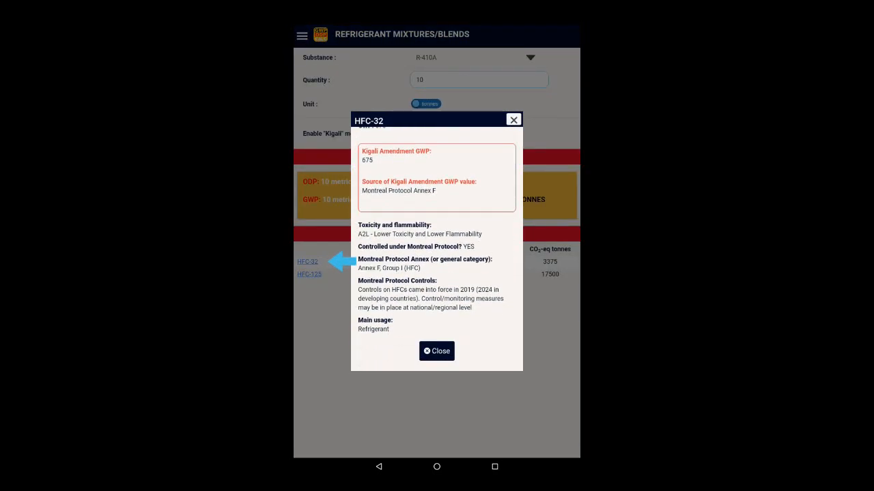
{"action": "left_click", "coordinate": [436, 351]}
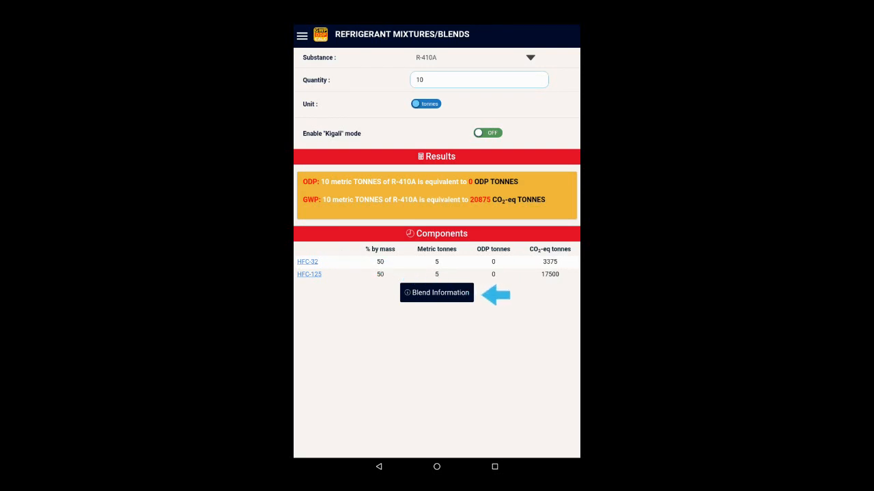
{"action": "left_click", "coordinate": [437, 292]}
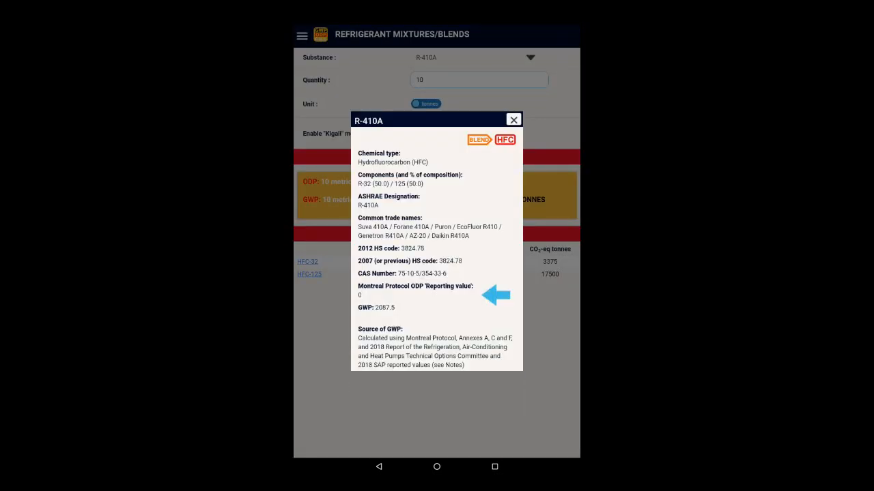
{"action": "scroll", "scroll_direction": "down", "scroll_amount": 3}
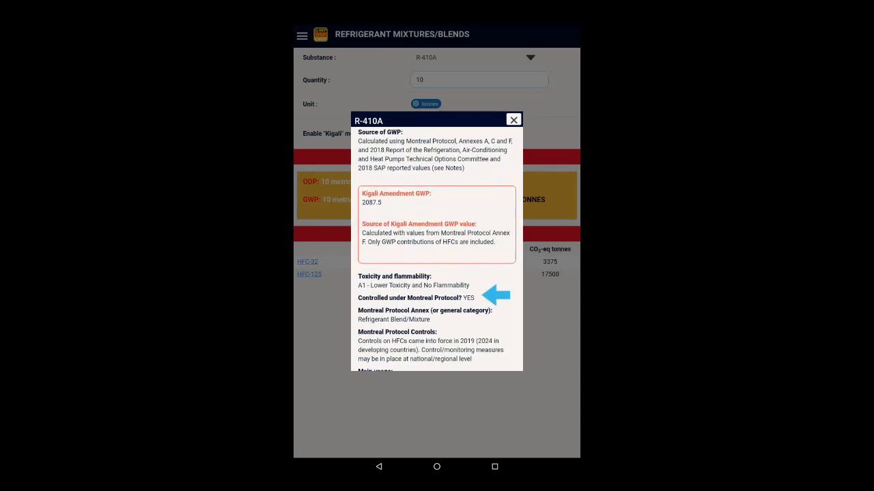
{"action": "scroll", "scroll_direction": "down", "scroll_amount": 3}
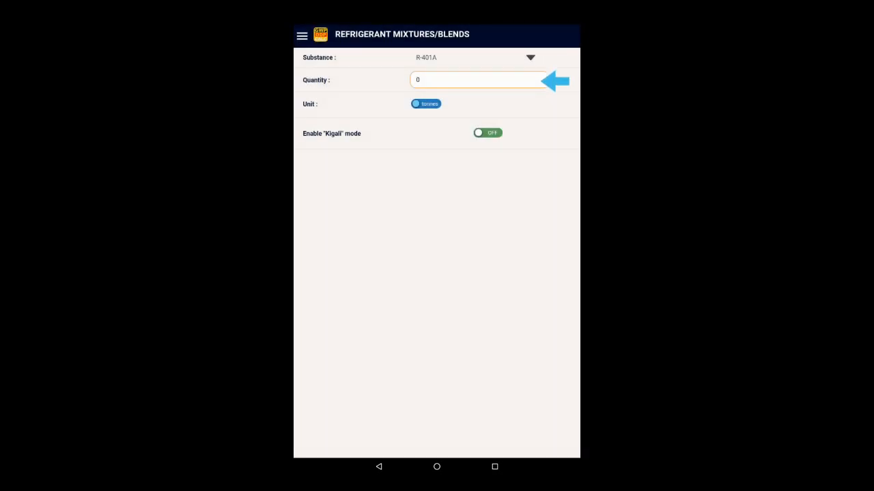
Step: Enter 10 tonnes as the R-401A quantity
{"action": "left_click", "coordinate": [476, 80]}
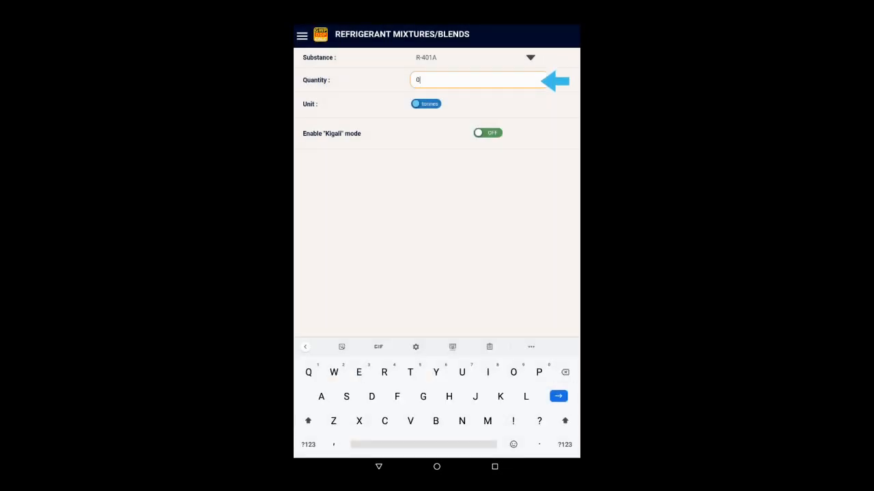
{"action": "type", "text": "1"}
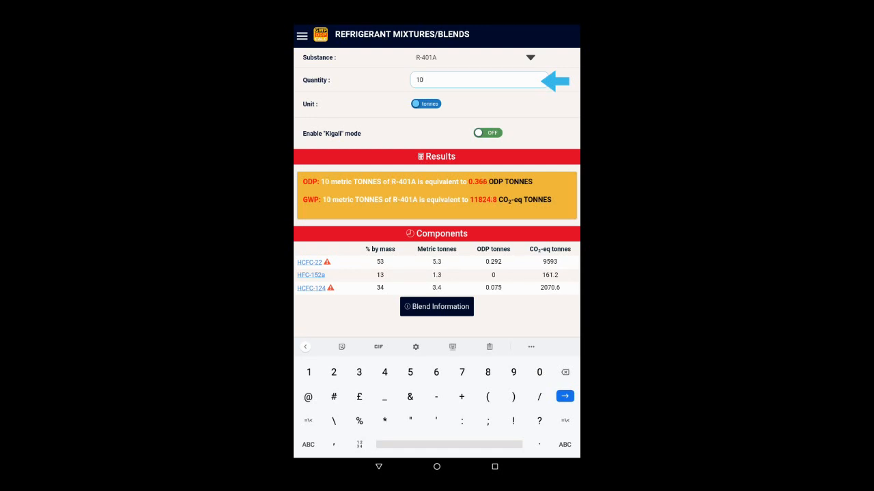
{"action": "key", "text": "enter"}
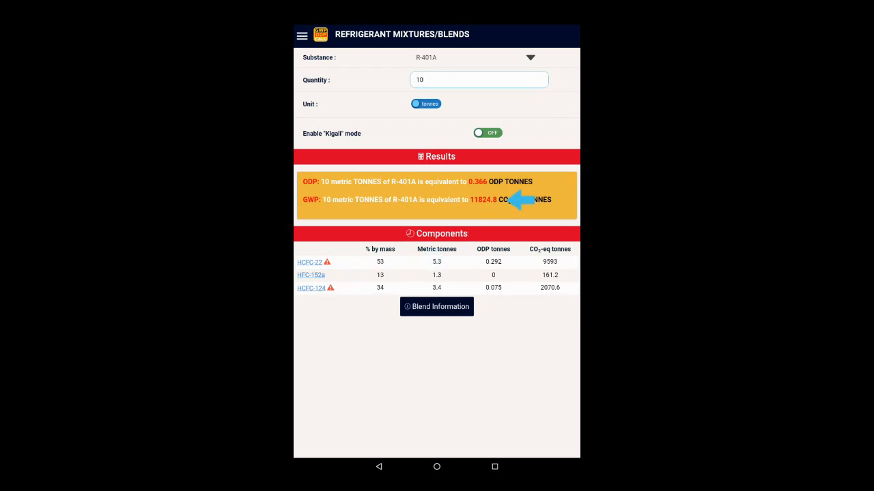
{"action": "left_click", "coordinate": [478, 80]}
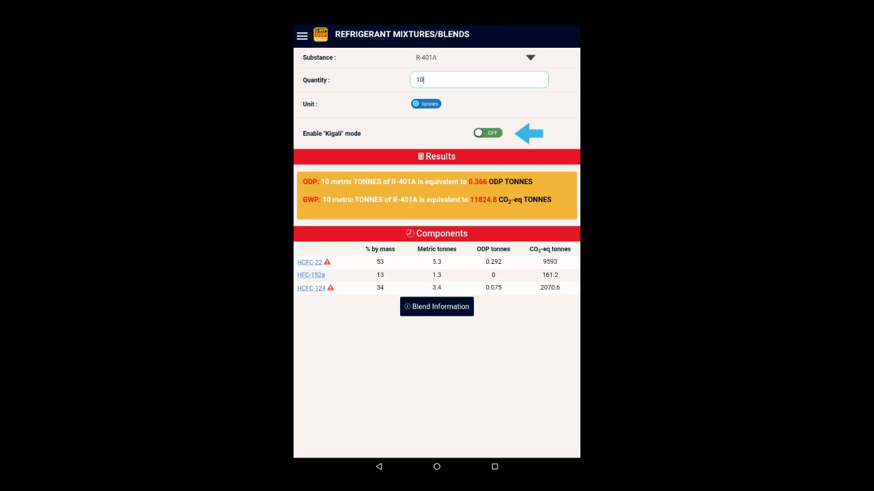
Step: Turn on Kigali mode so 10 tonnes of R-401A shows 161.2 CO2-eq tonnes
{"action": "left_click", "coordinate": [487, 132]}
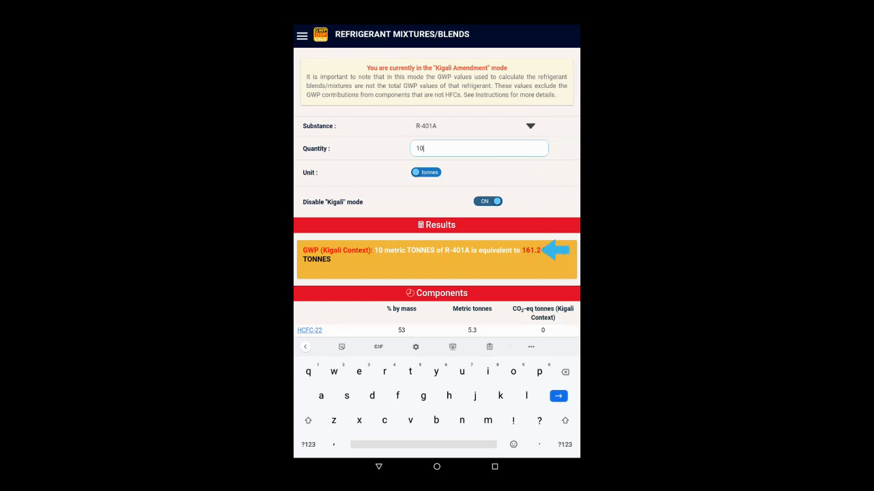
{"action": "key", "text": "Enter"}
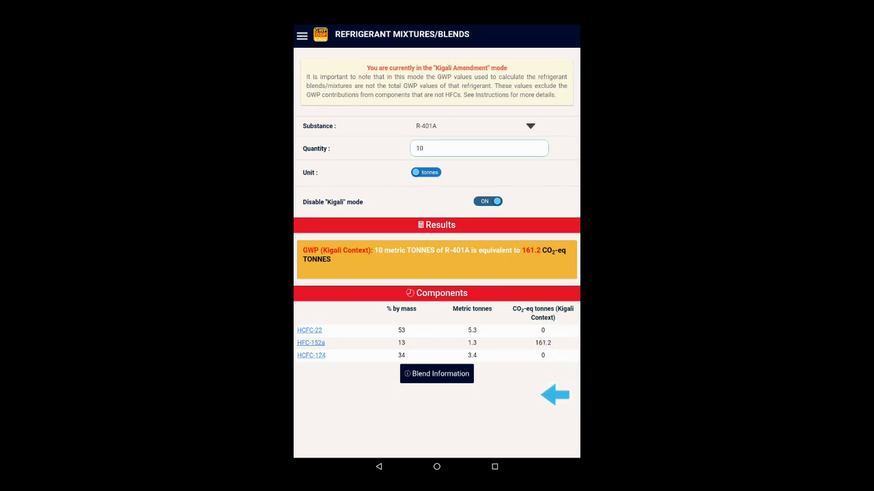
{"action": "left_click", "coordinate": [478, 148]}
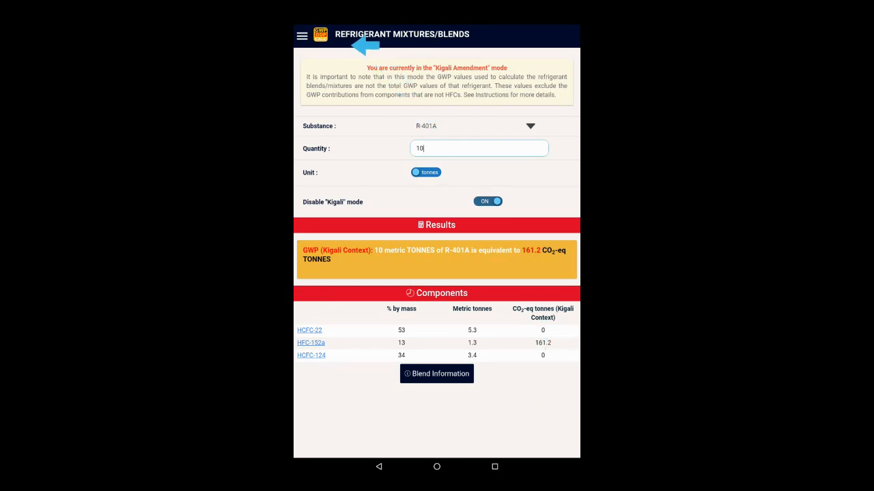
Step: Open the app's section menu and select Note on Values
{"action": "left_click", "coordinate": [302, 36]}
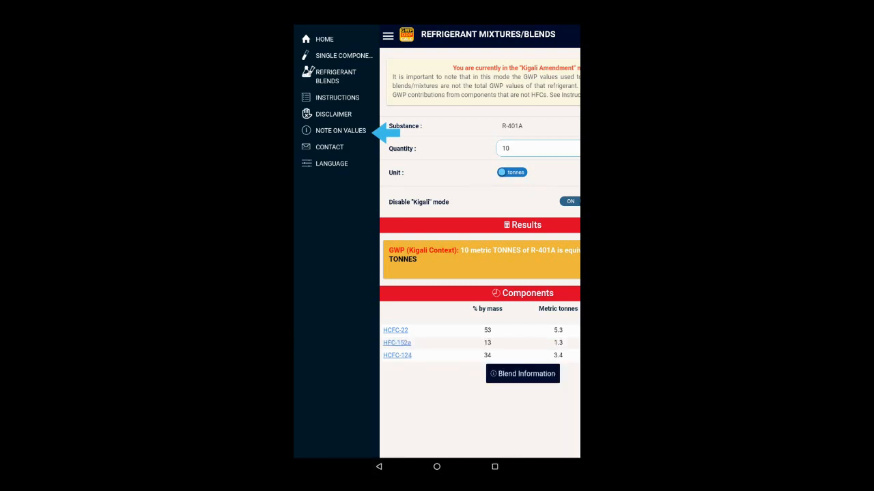
{"action": "left_click", "coordinate": [539, 149]}
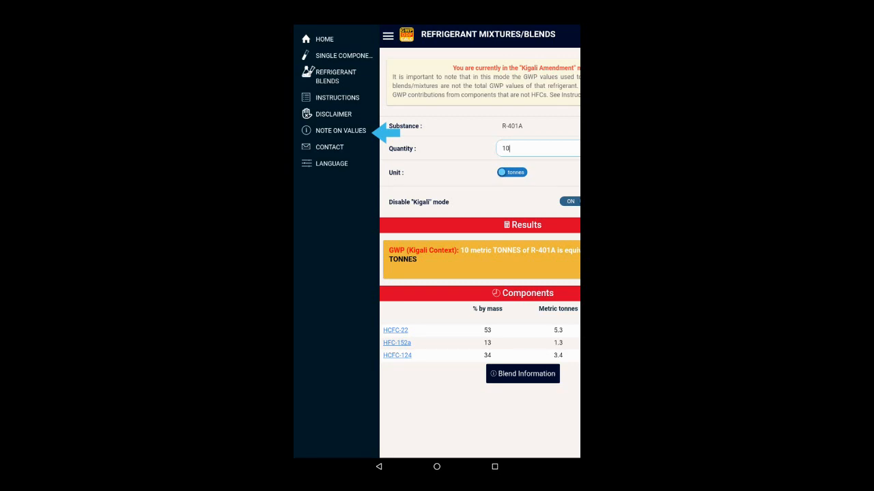